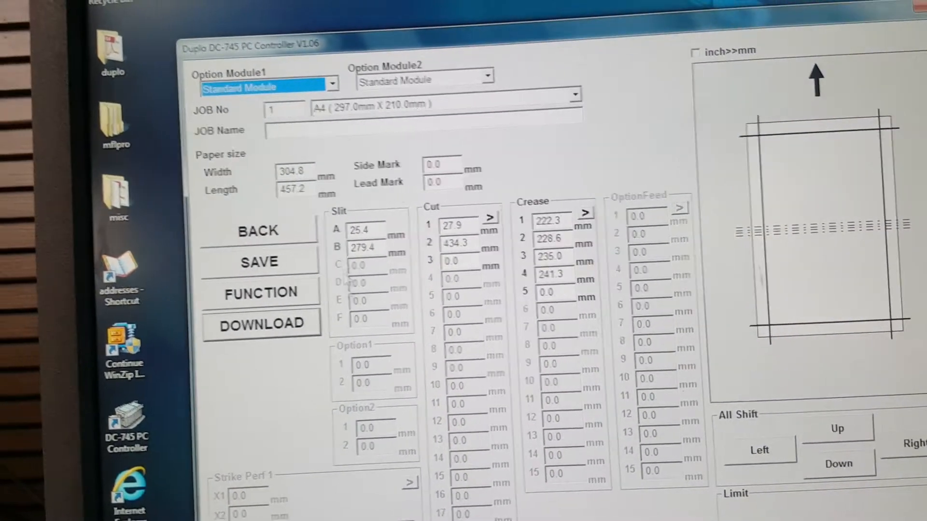
Step: Save the A4 slit, cut and crease job over job #1 and acknowledge the completed download
{"action": "left_click", "coordinate": [257, 261]}
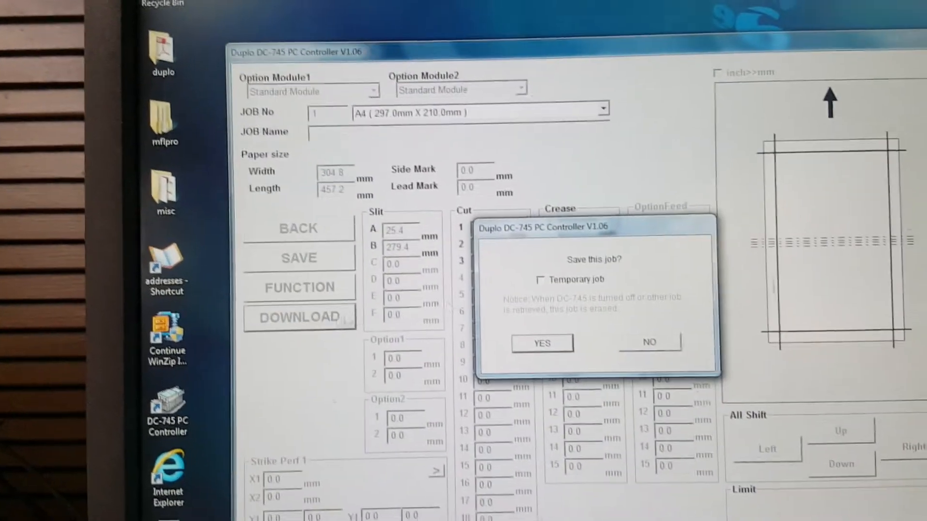
{"action": "left_click", "coordinate": [540, 343]}
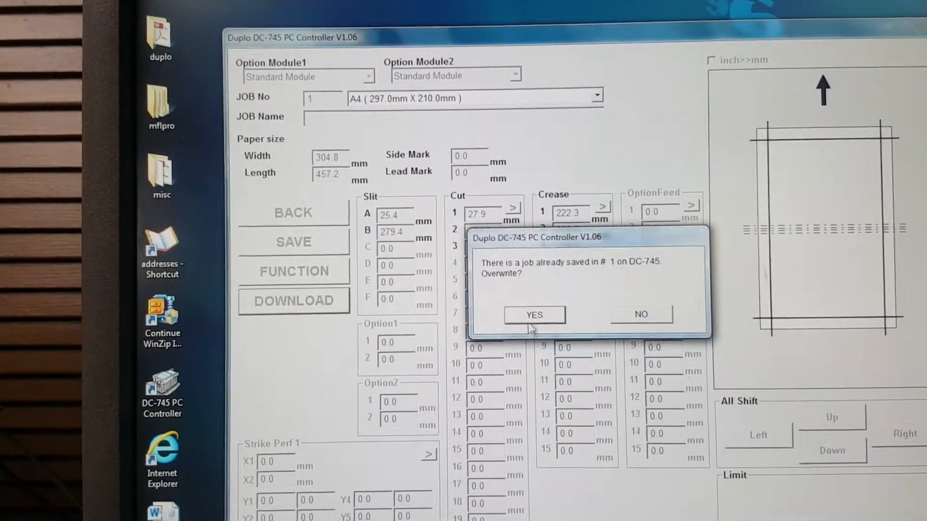
{"action": "left_click", "coordinate": [532, 315]}
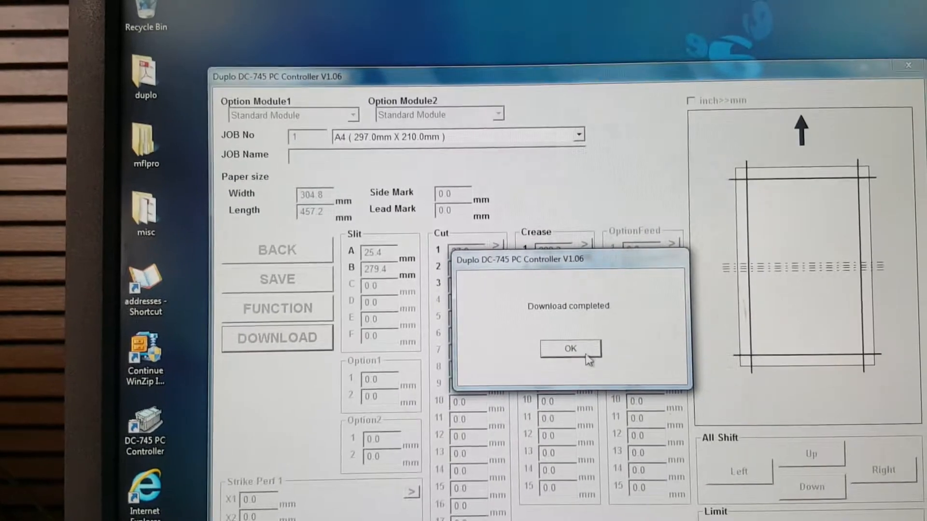
{"action": "left_click", "coordinate": [569, 348]}
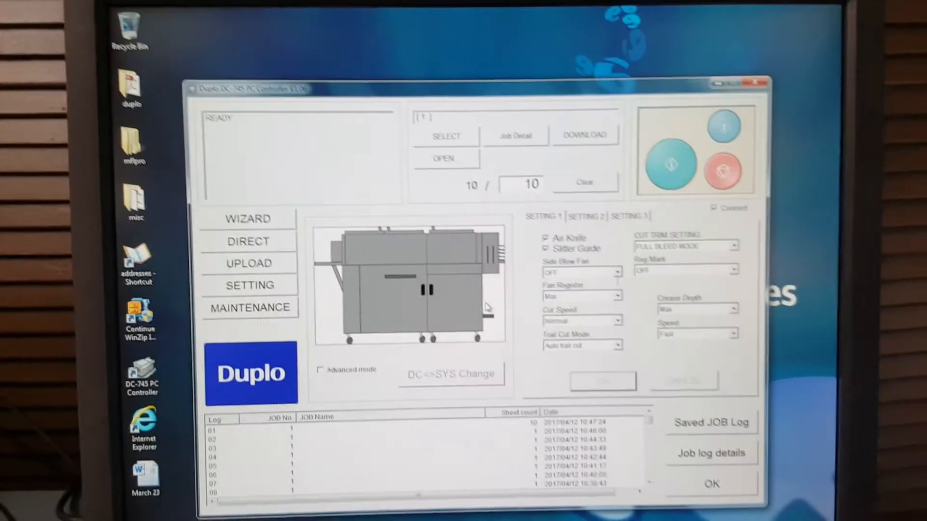